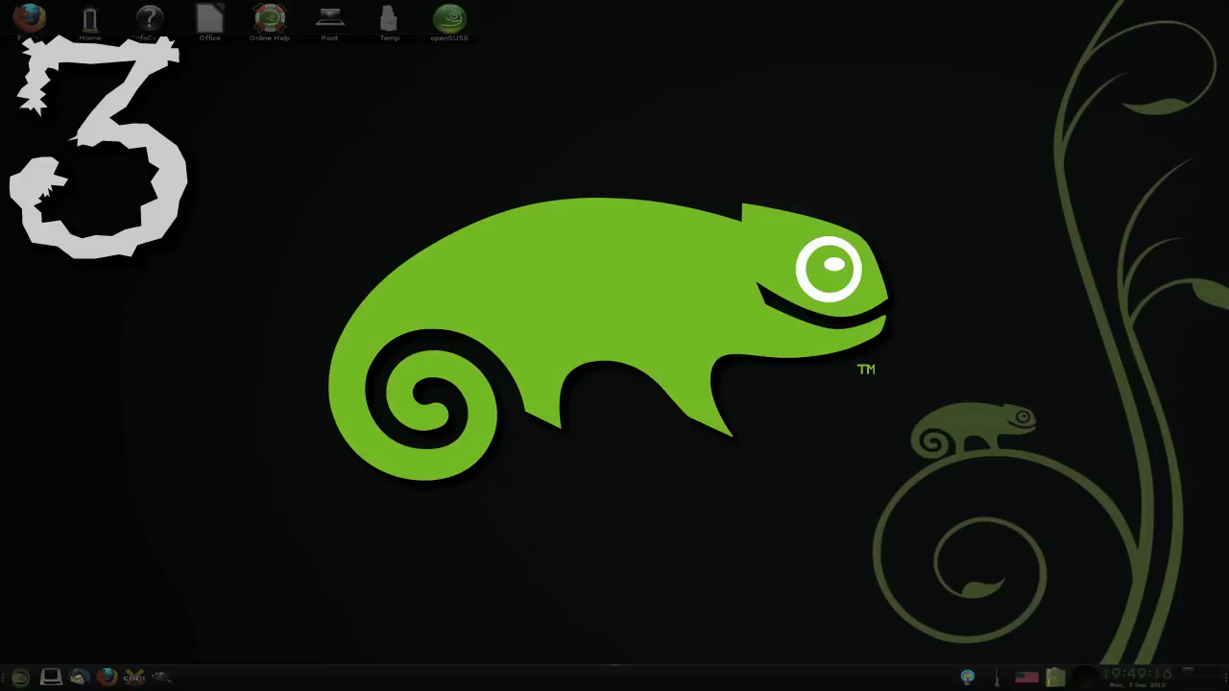
{"action": "left_click", "coordinate": [11, 676]}
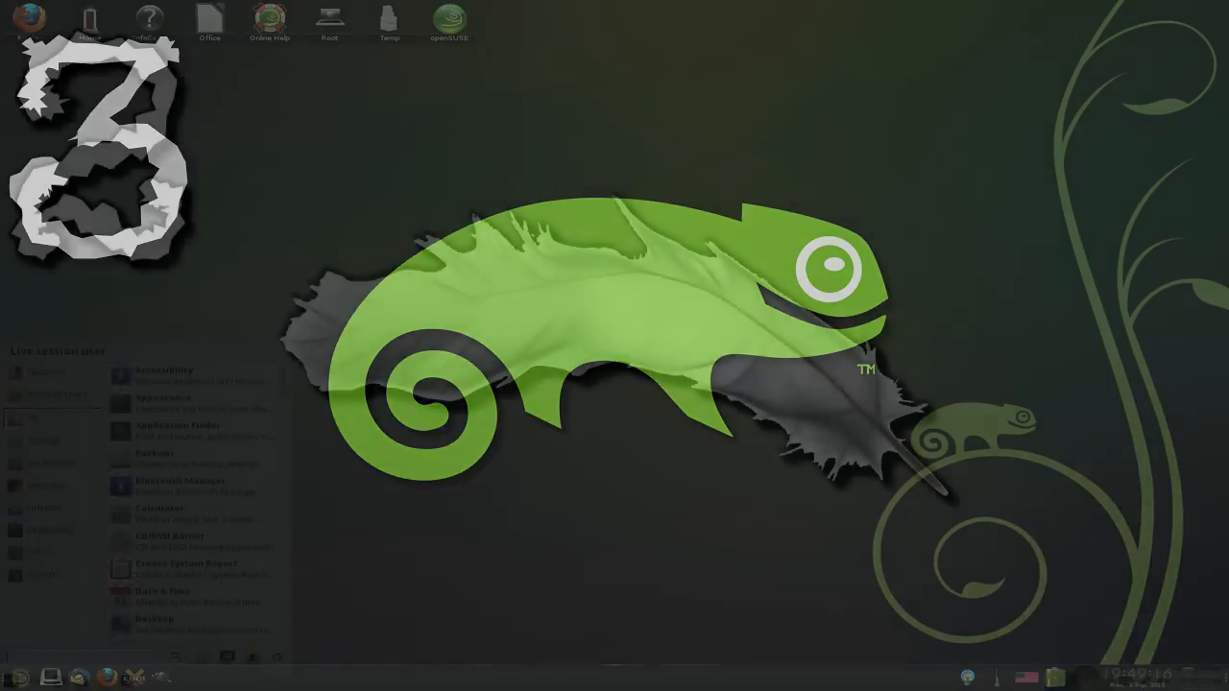